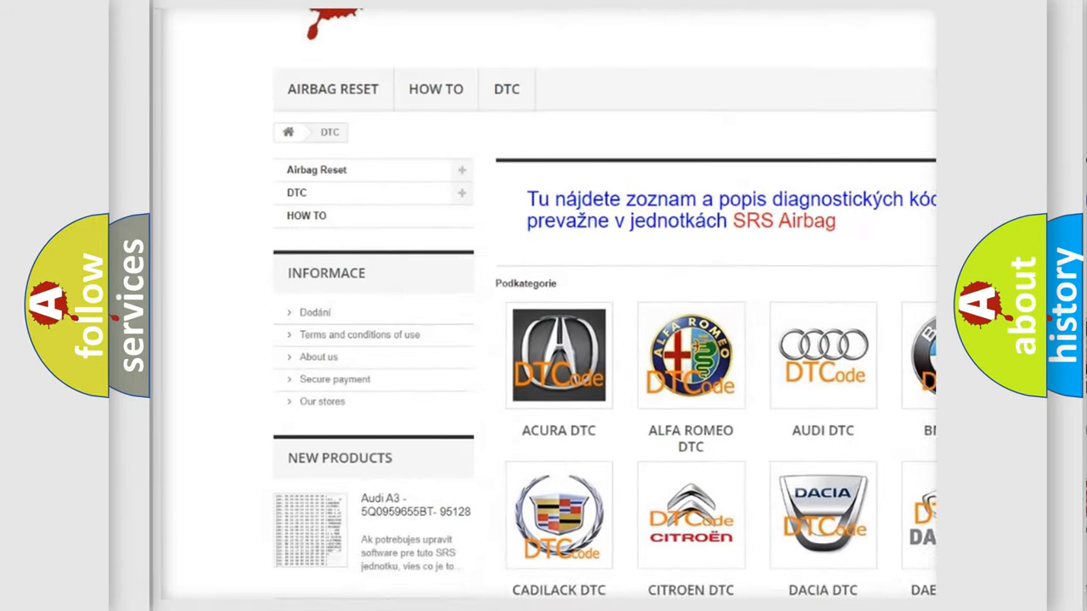
pyautogui.scroll(-3)
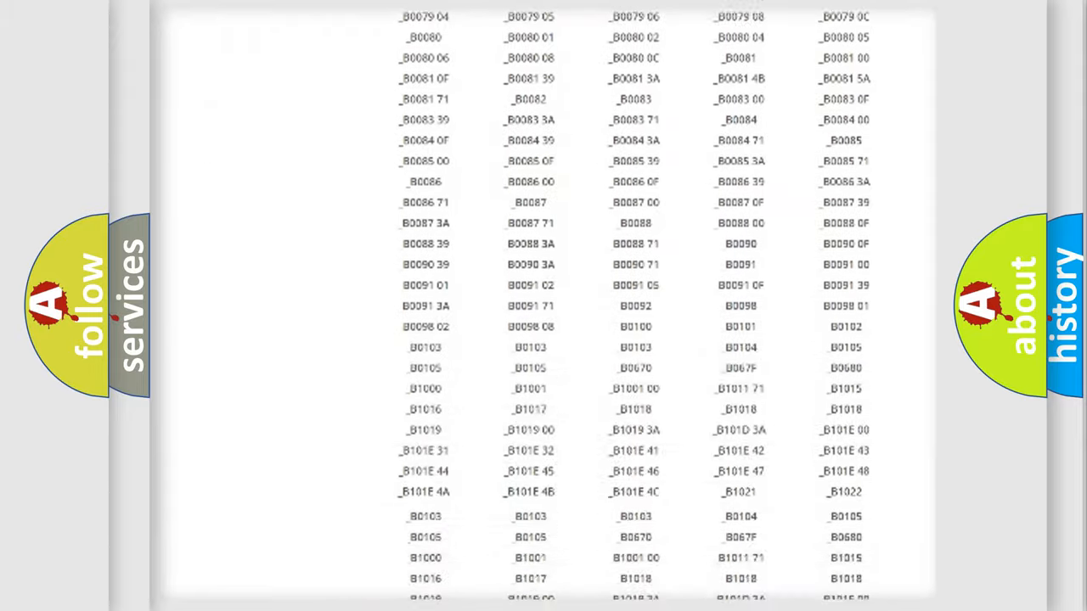
pyautogui.scroll(3)
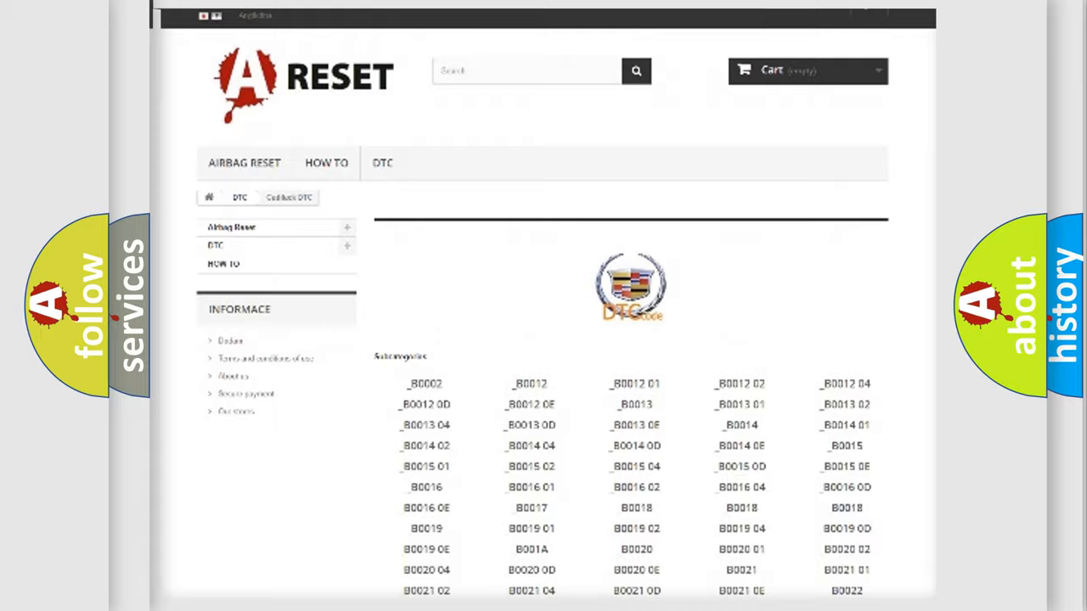